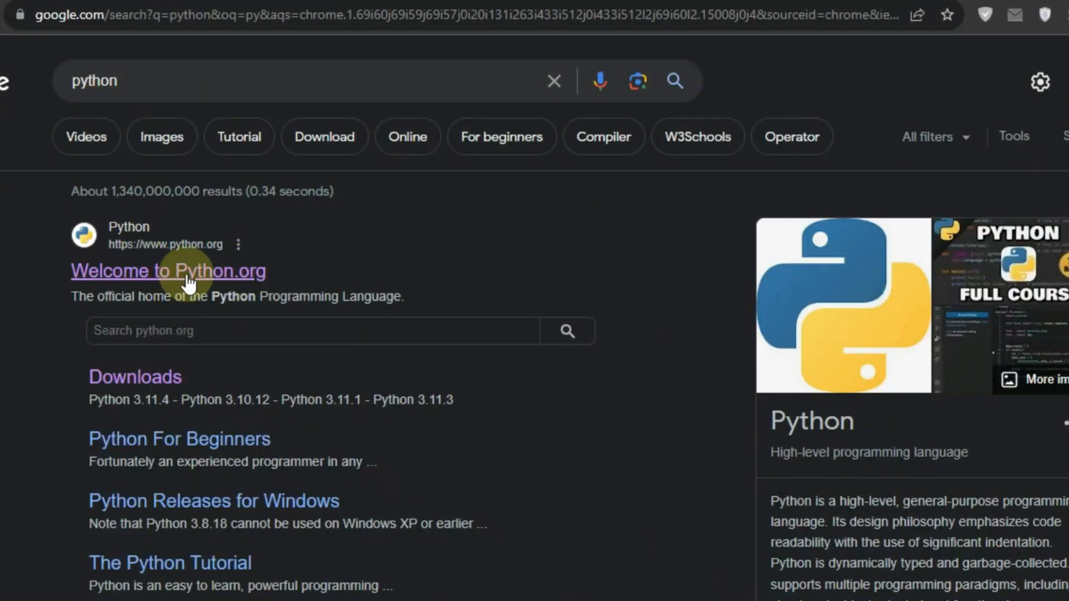
# Go to python.org's list of all releases and scroll to the Python 3.10.8 files.
pyautogui.click(168, 271)
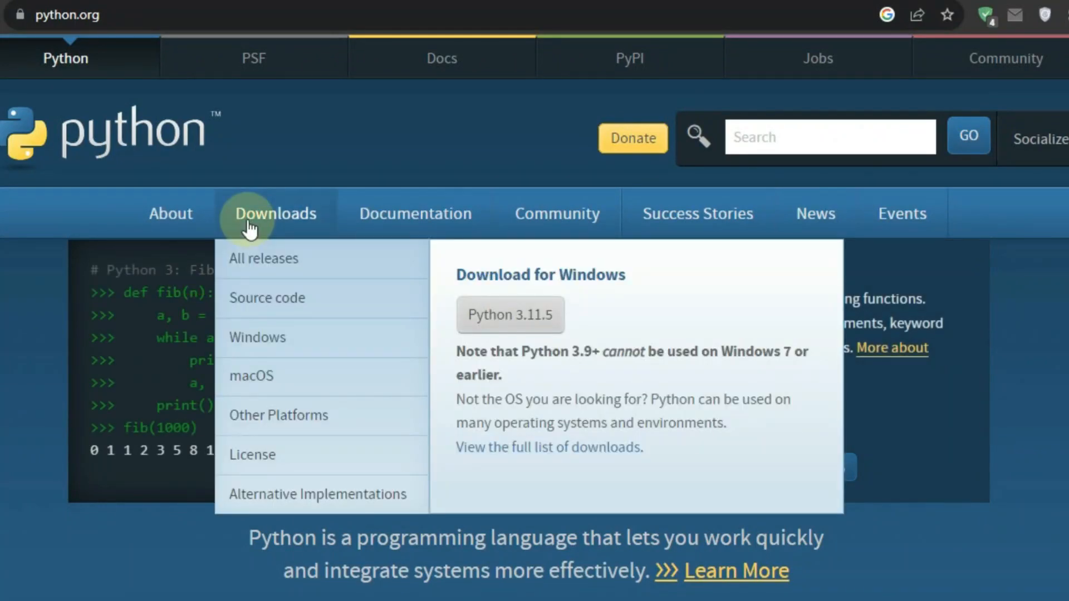
pyautogui.moveTo(294, 265)
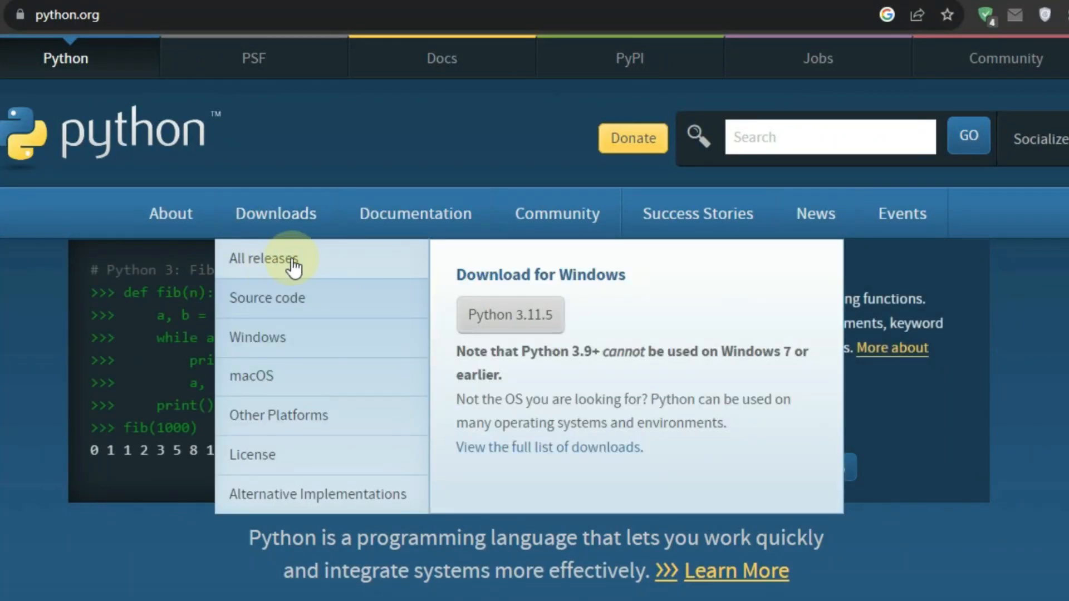
pyautogui.click(264, 258)
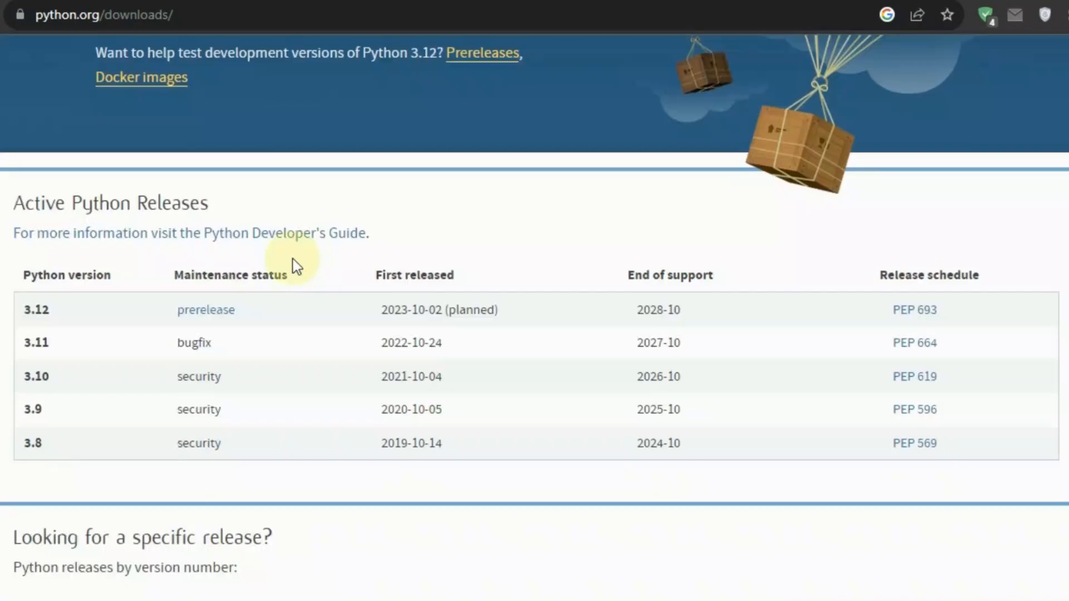
pyautogui.scroll(-3)
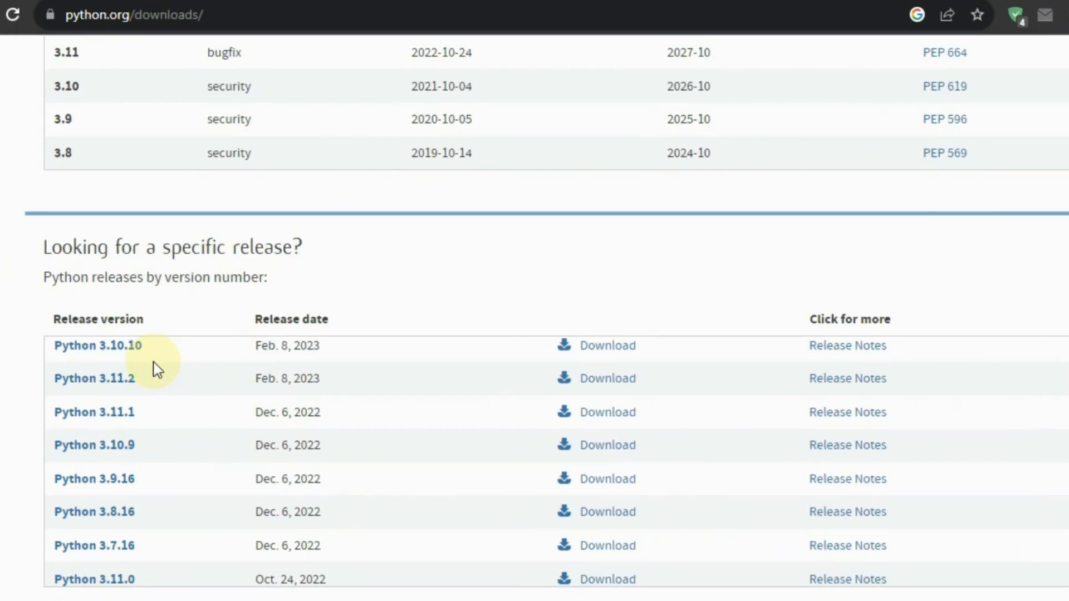
pyautogui.scroll(-3)
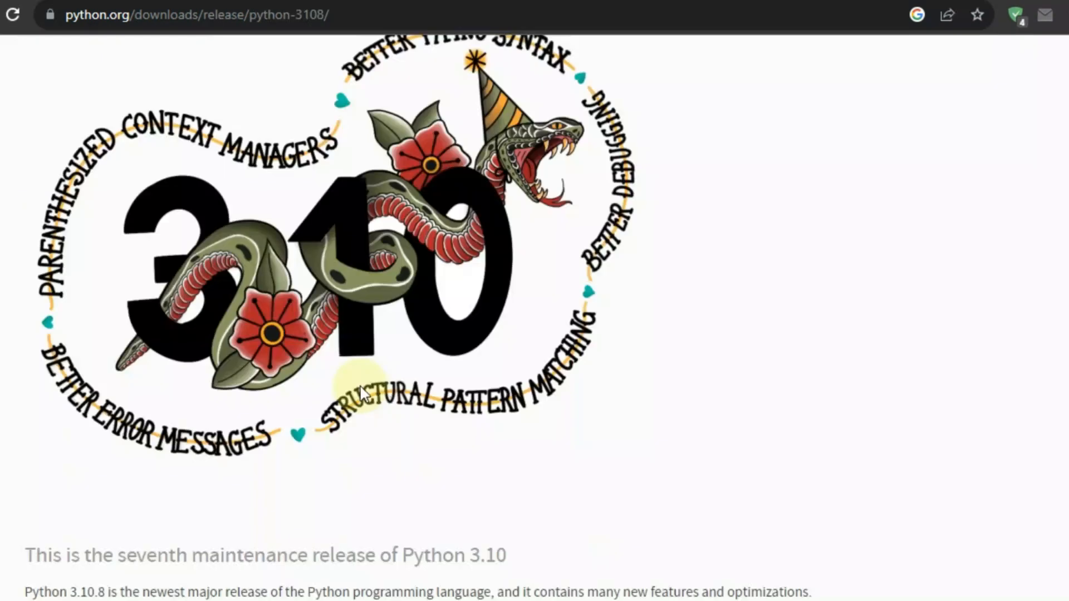
pyautogui.scroll(-3)
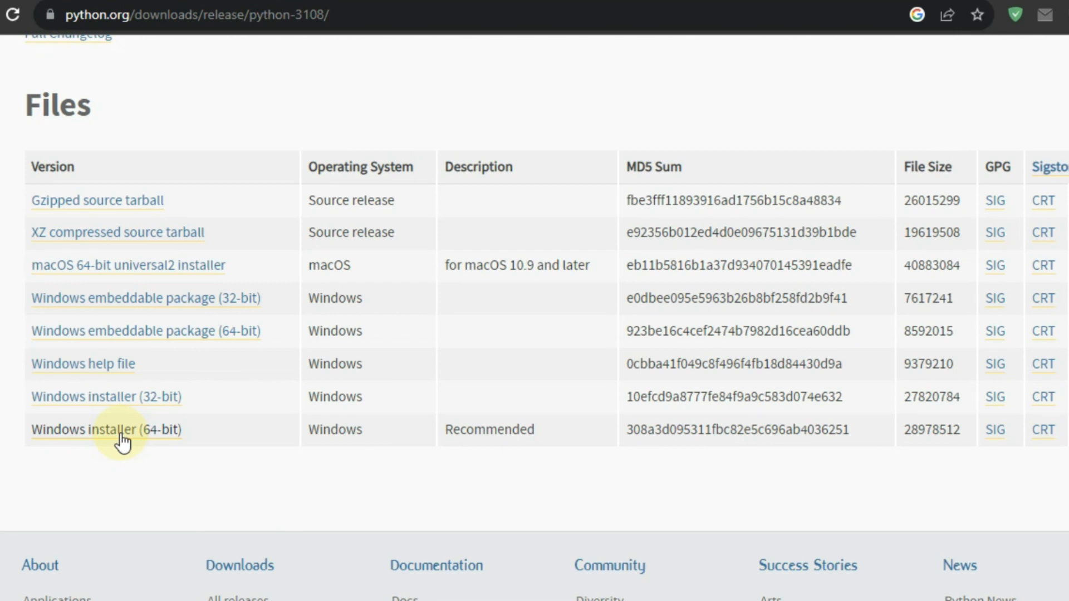
# Download the 64-bit Windows installer and install Python 3.10.8 with python.exe added to PATH.
pyautogui.click(105, 429)
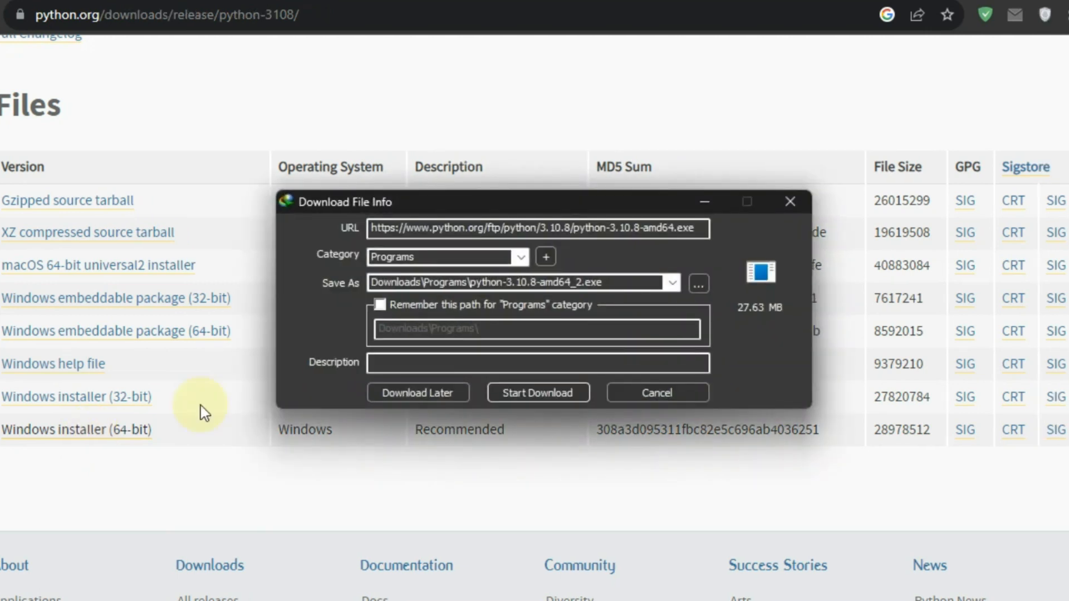
pyautogui.click(538, 392)
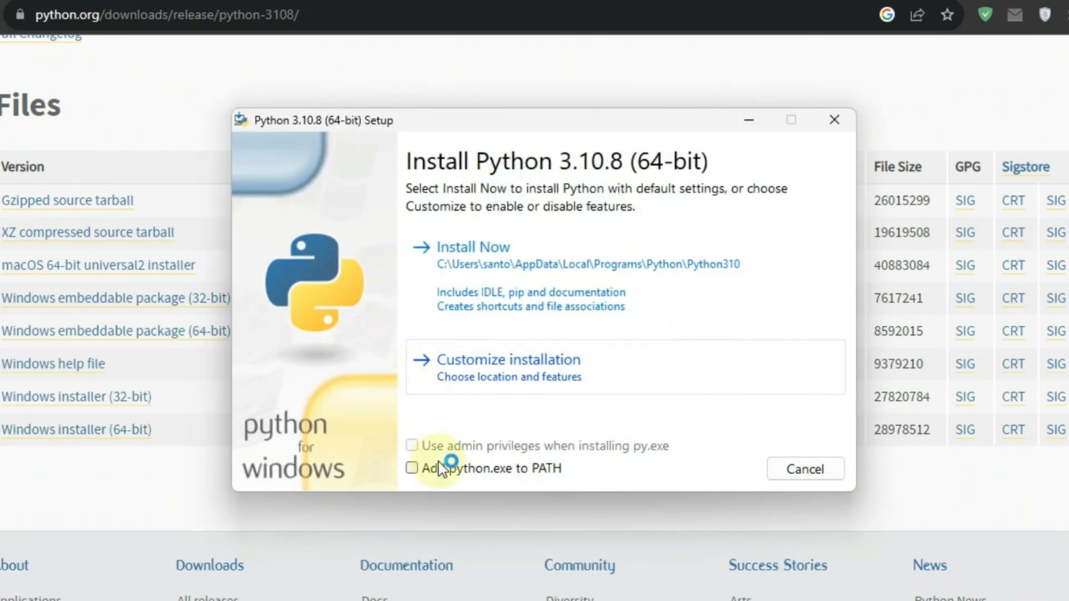
pyautogui.moveTo(528, 471)
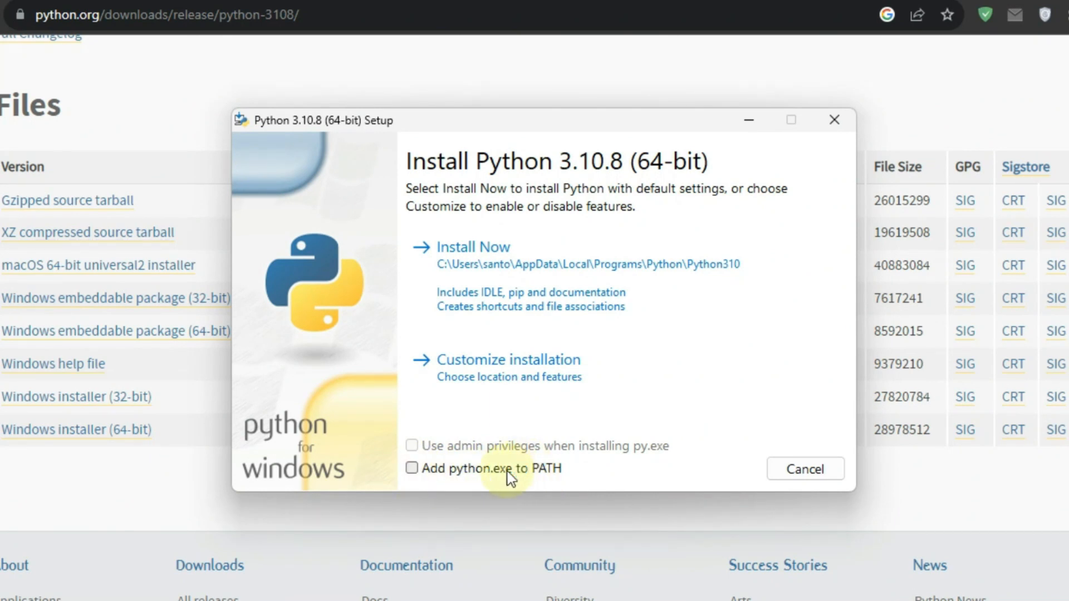
pyautogui.click(411, 468)
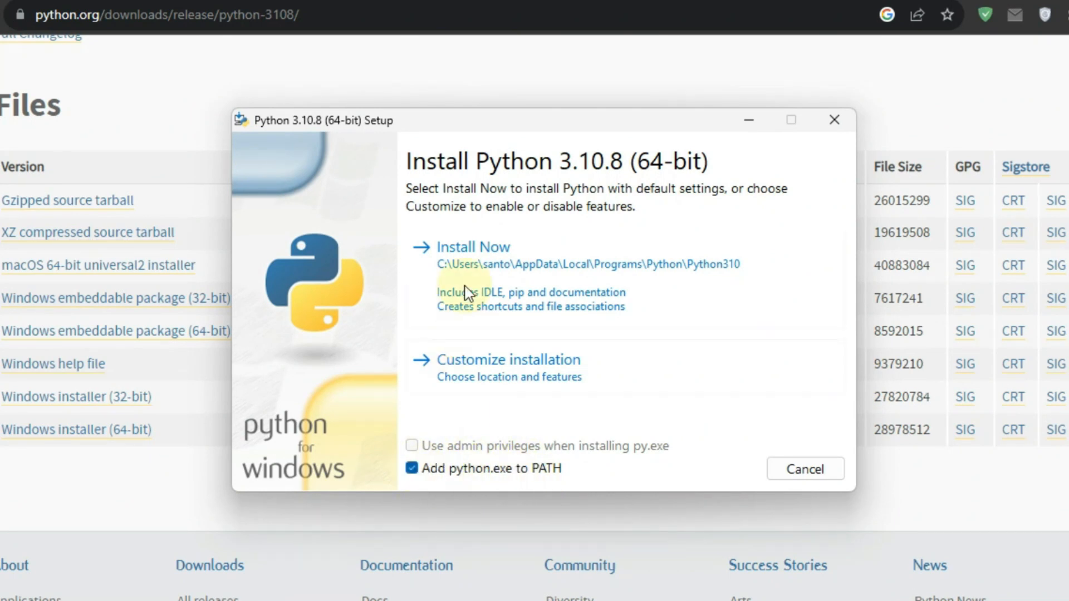
pyautogui.click(473, 247)
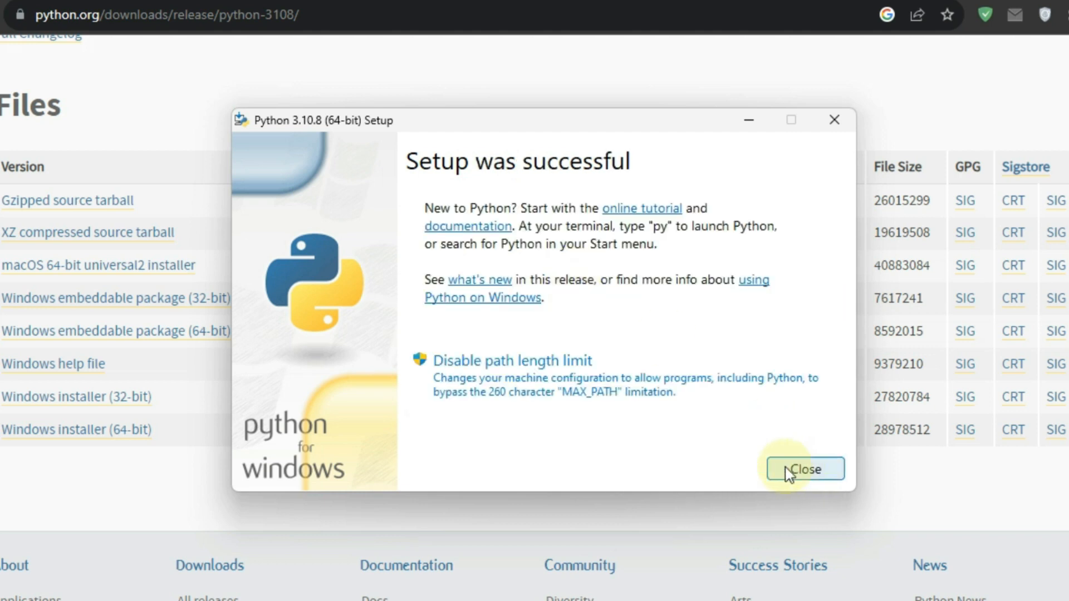
pyautogui.click(805, 469)
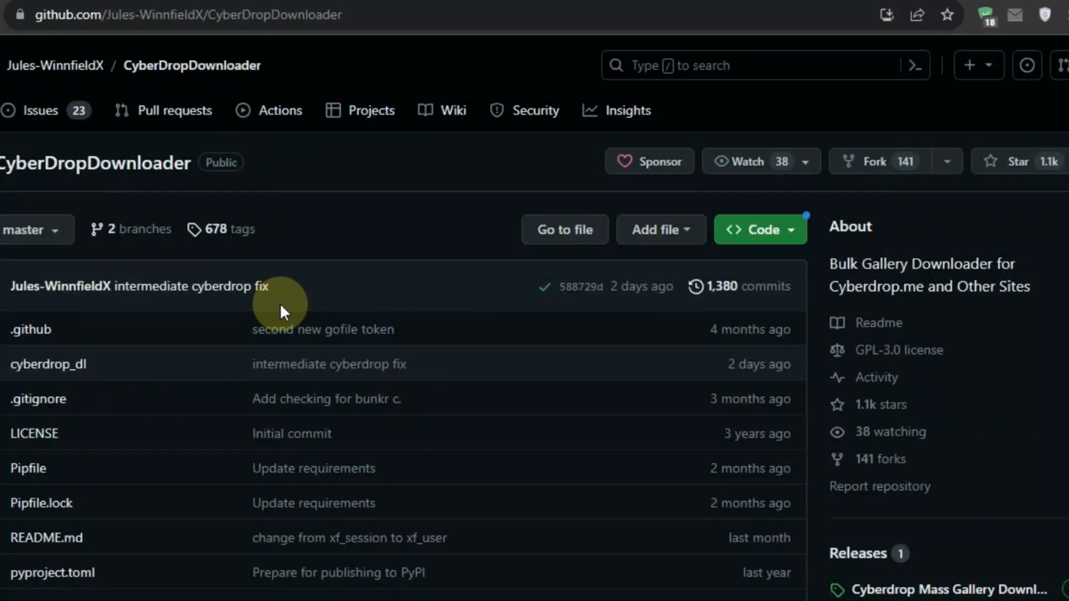
# Download Cyberdrop_DL.V4.zip from the Assets of the CyberDropDownloader latest release.
pyautogui.click(184, 16)
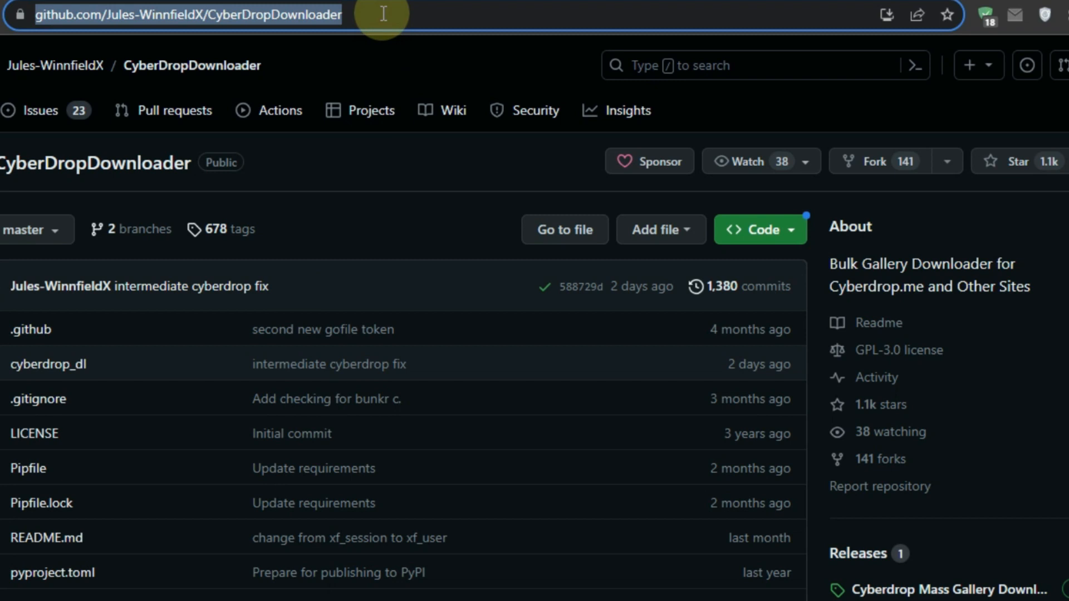
pyautogui.scroll(-3)
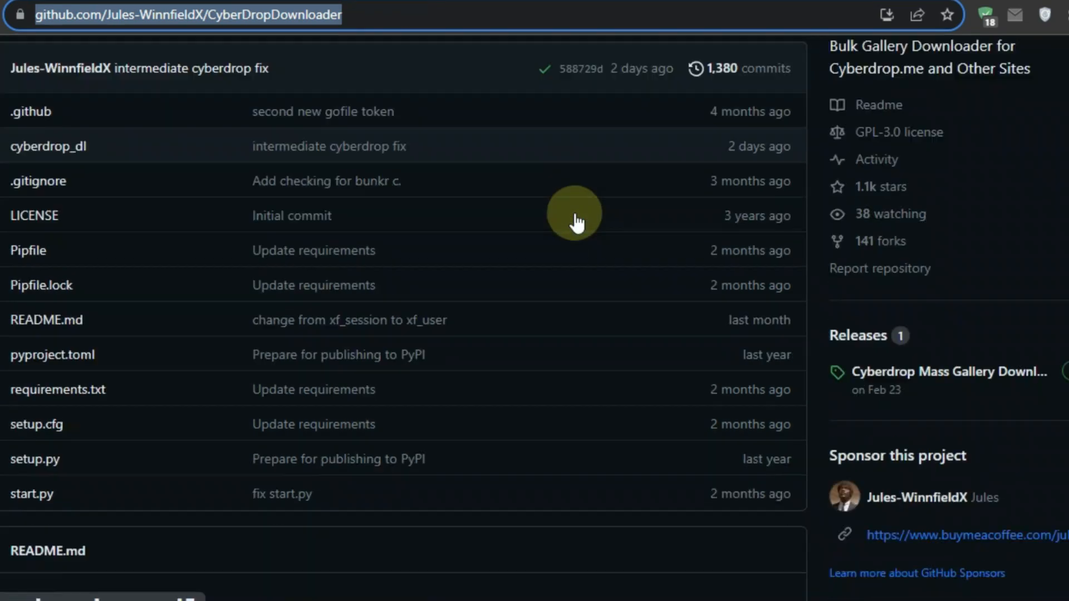
pyautogui.scroll(-3)
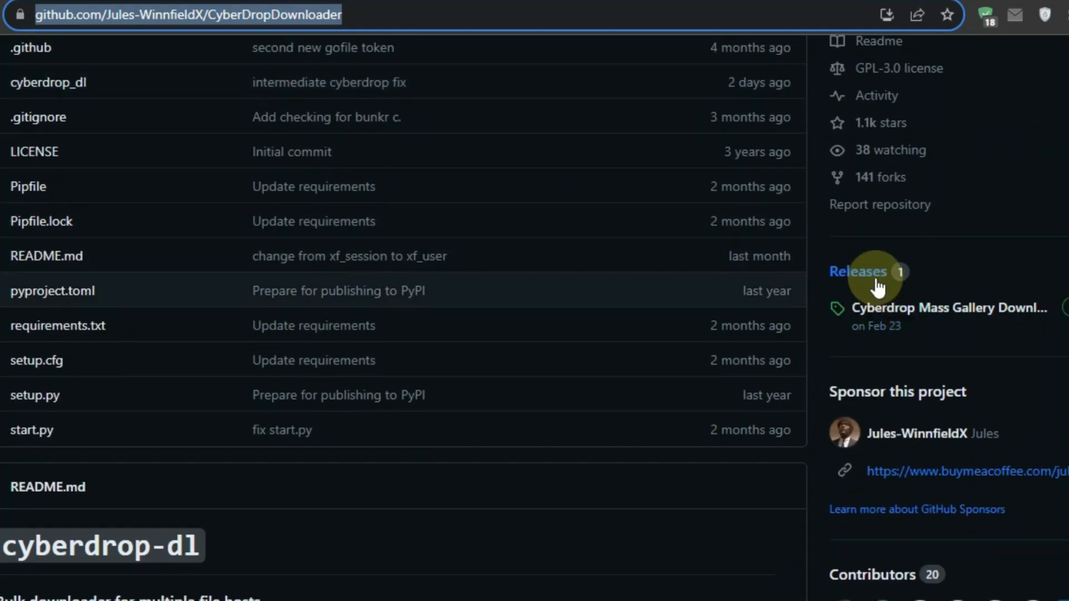
pyautogui.click(859, 271)
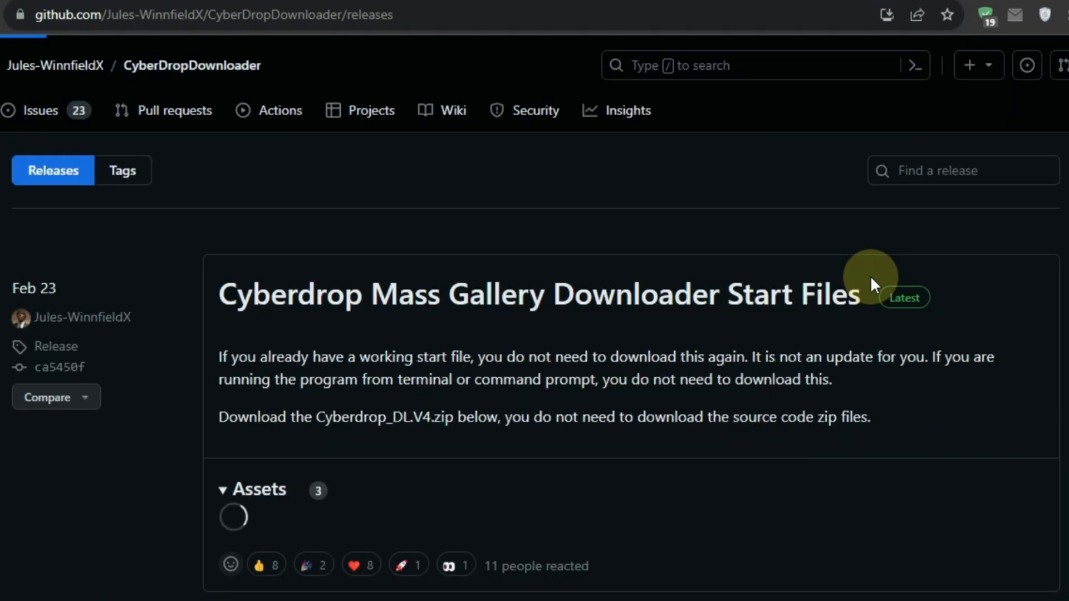
pyautogui.scroll(-3)
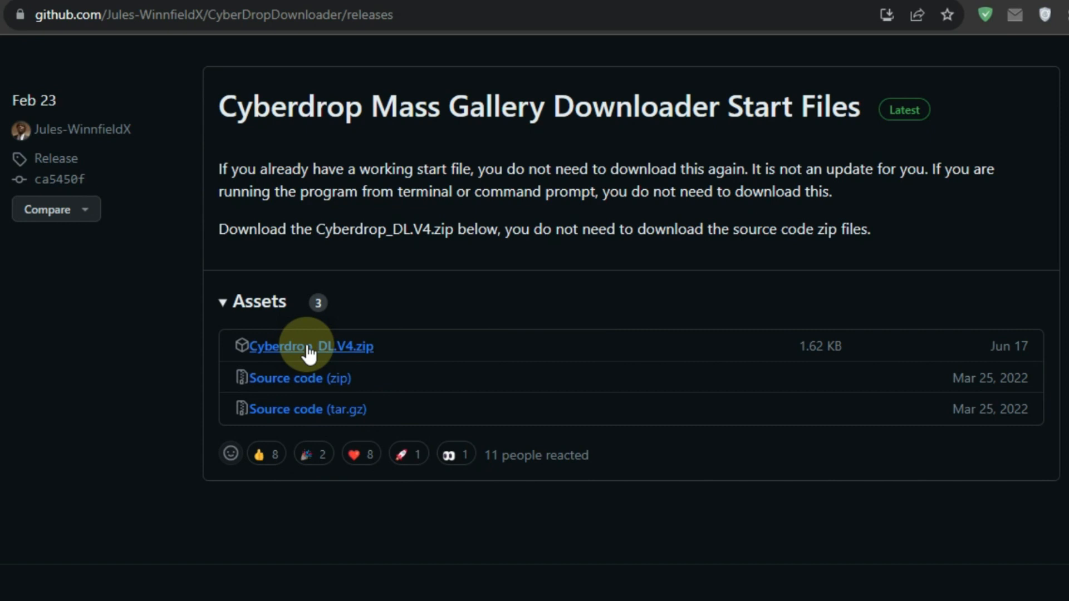
pyautogui.click(310, 346)
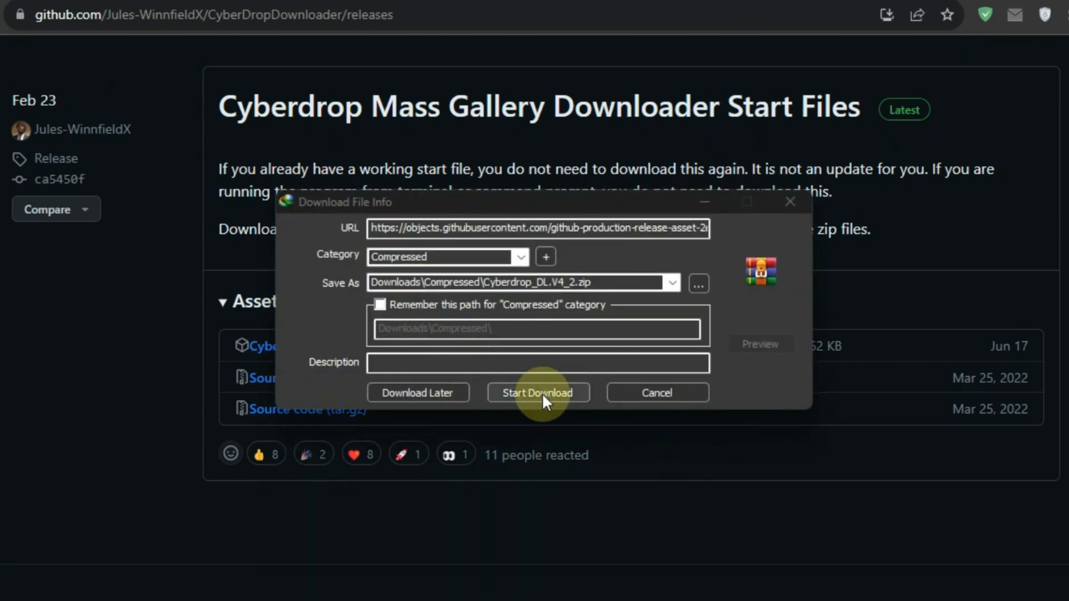
pyautogui.click(538, 393)
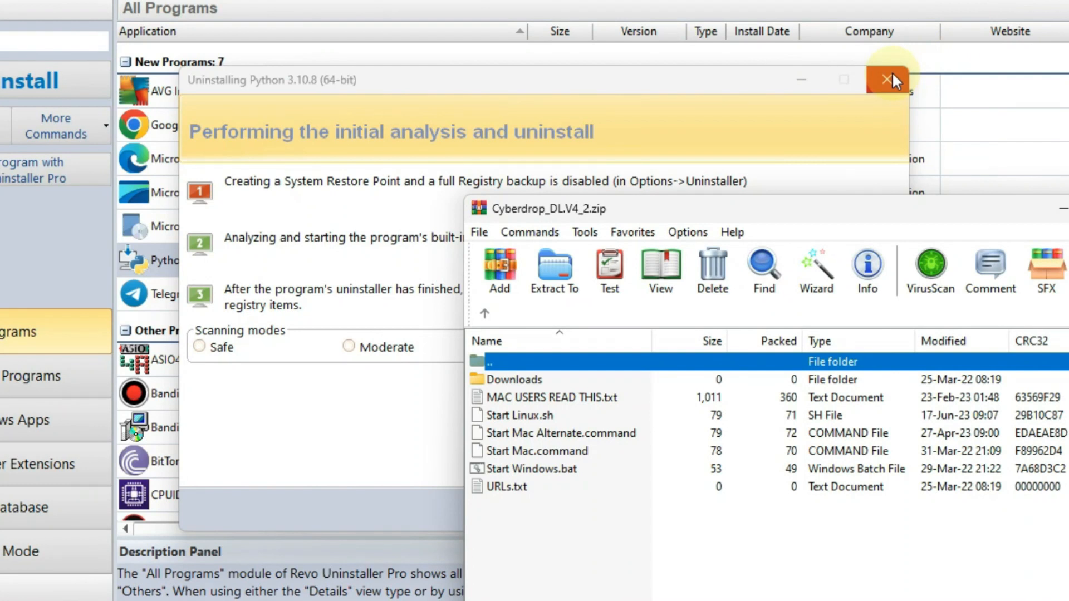
# Close the Python uninstaller and make a new desktop folder named v4.
pyautogui.click(888, 79)
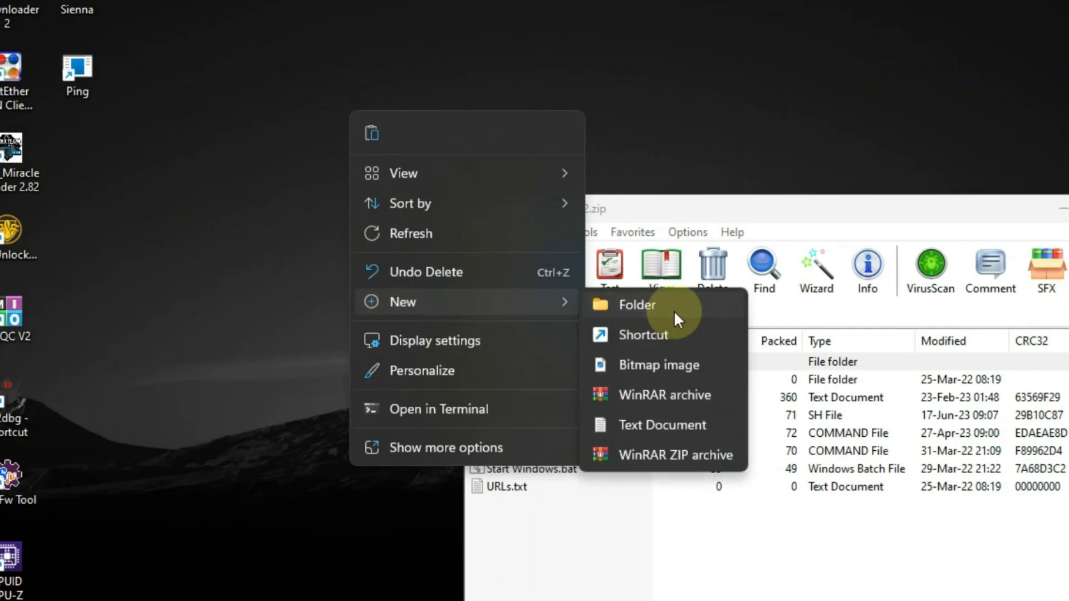
pyautogui.click(637, 304)
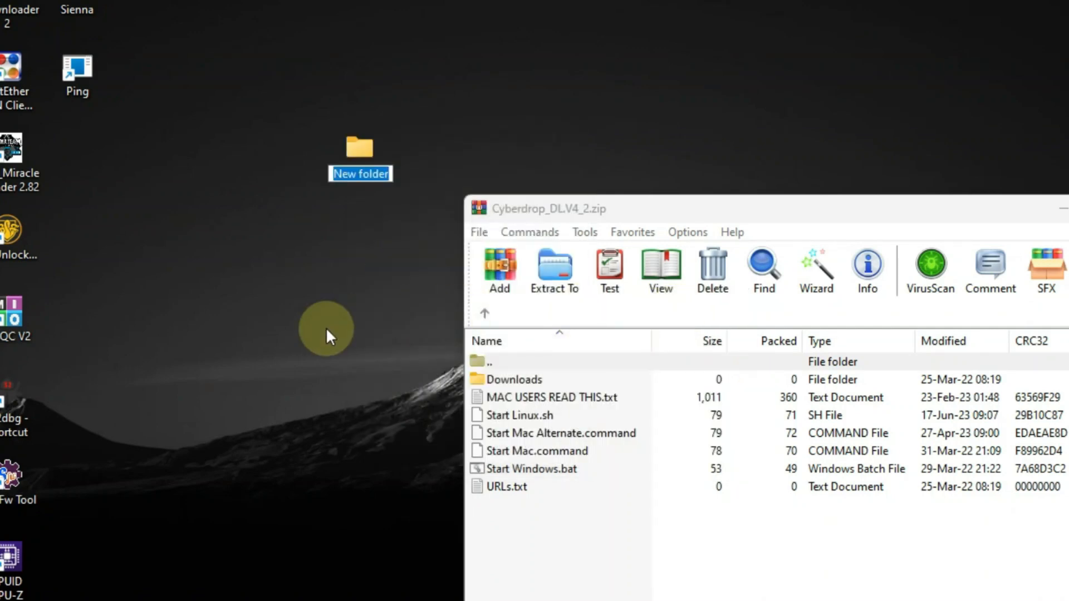
pyautogui.write('v4')
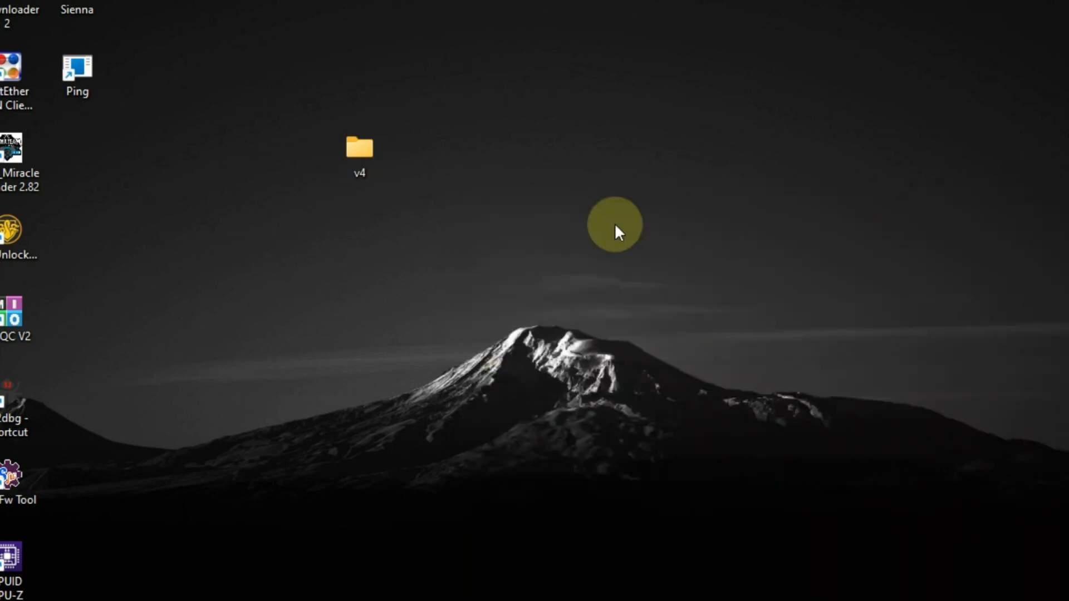
# In v4, run 'pip install --upgrade cyberdrop-dl', then run Start Windows.bat once to generate configs.
pyautogui.doubleClick(359, 147)
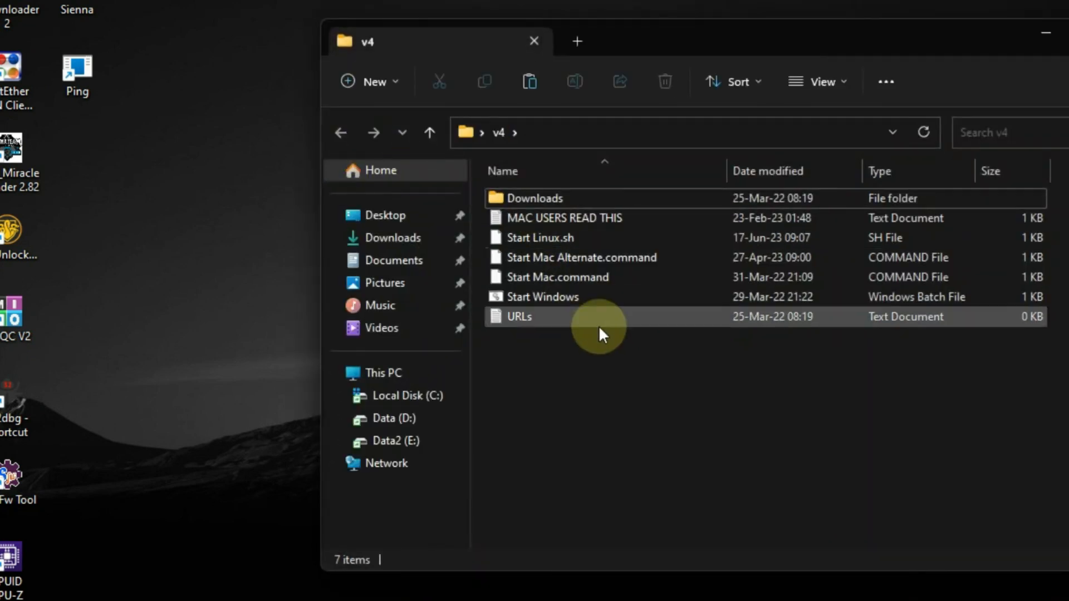
pyautogui.moveTo(603, 301)
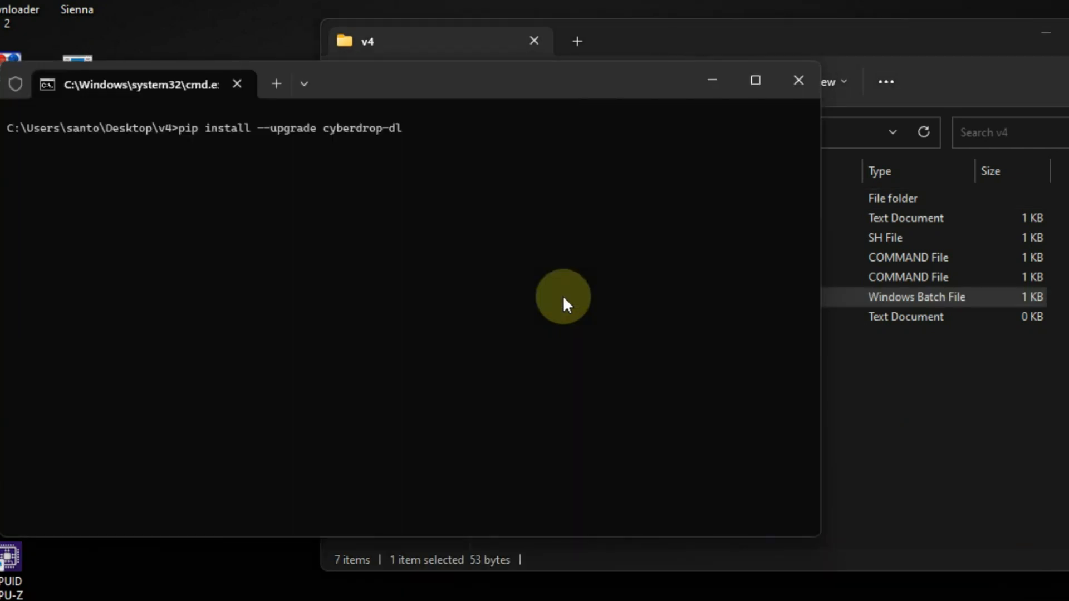
pyautogui.press('Return')
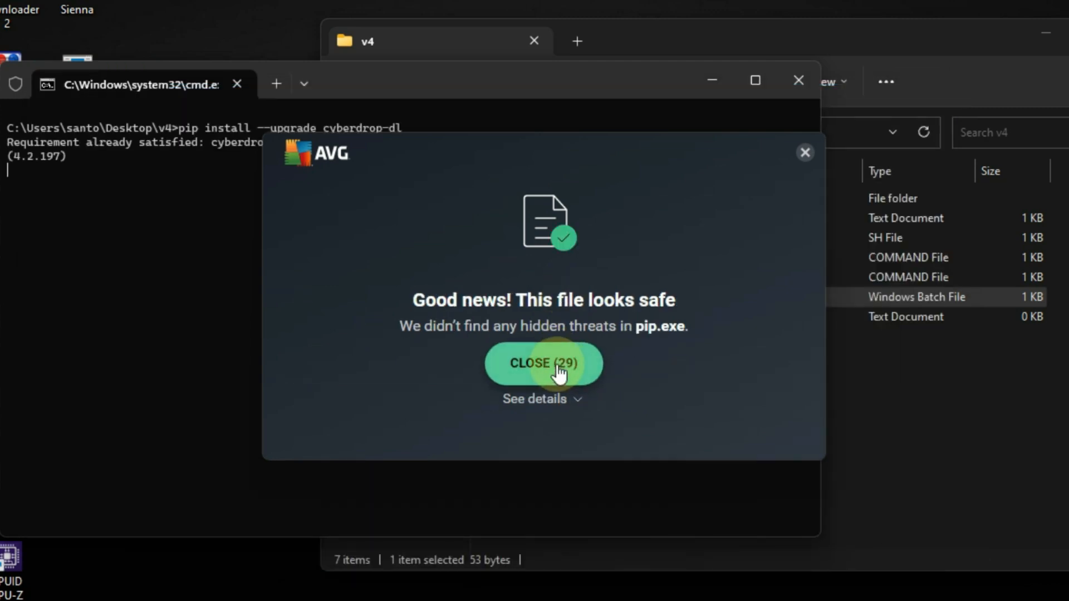
pyautogui.click(541, 363)
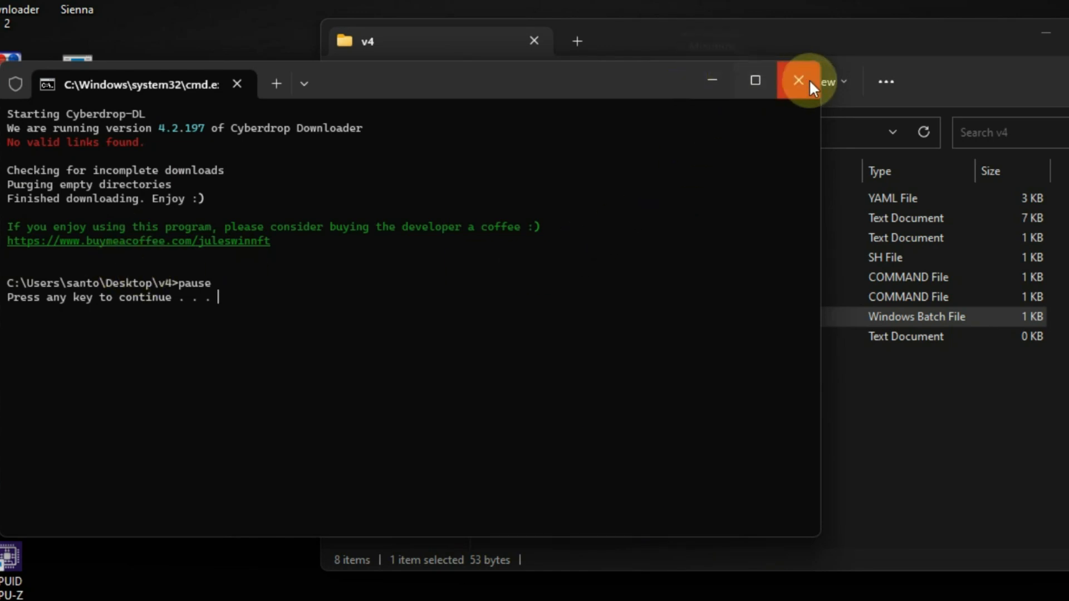
pyautogui.click(799, 80)
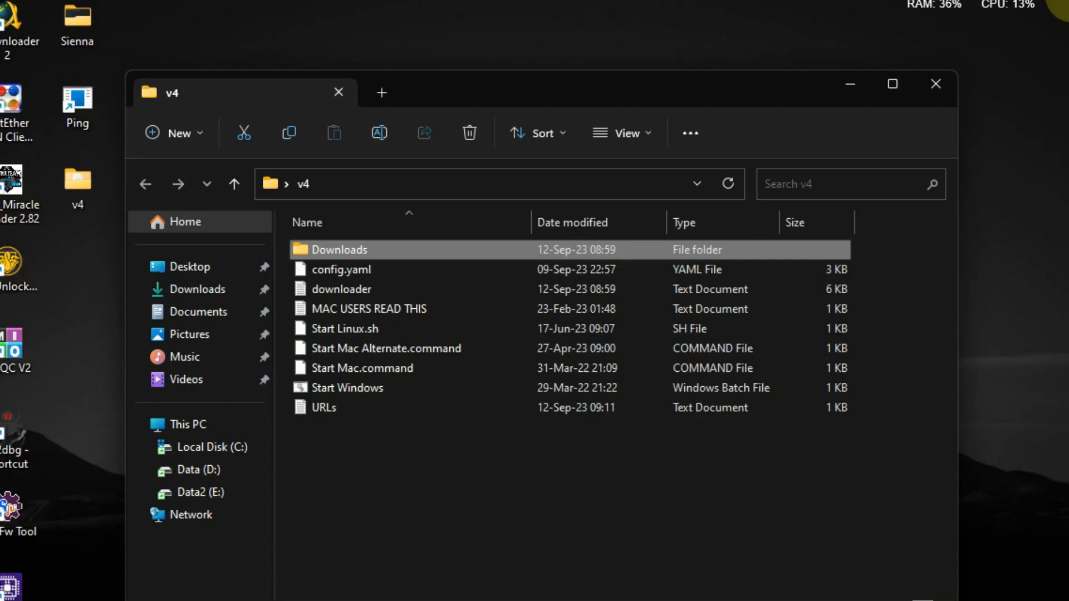
# Add links to URLs.txt and open the Downloads folder in a second Explorer tab.
pyautogui.click(324, 407)
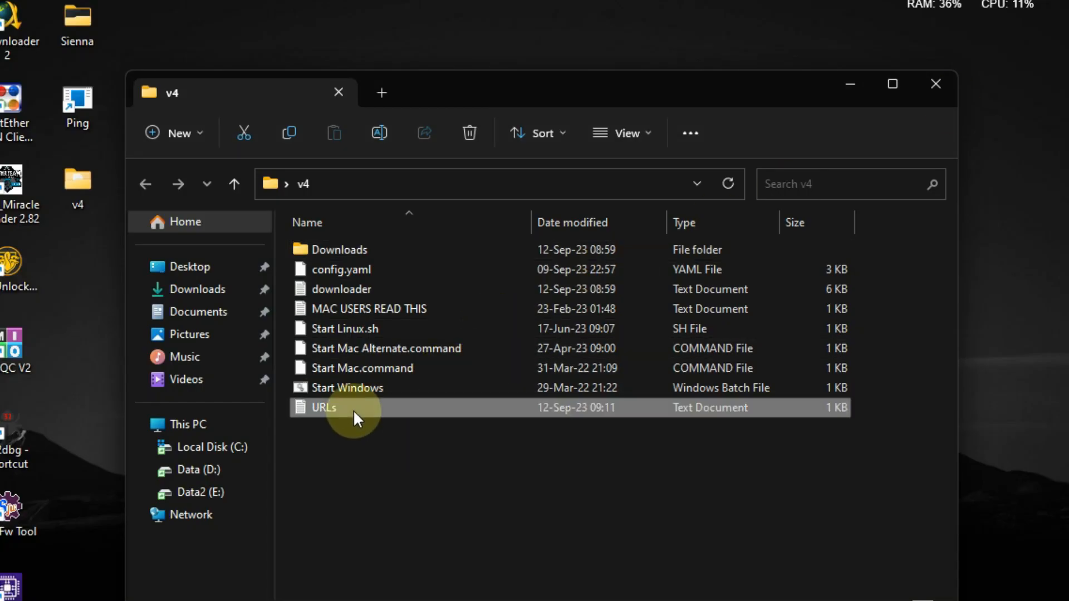
pyautogui.doubleClick(324, 407)
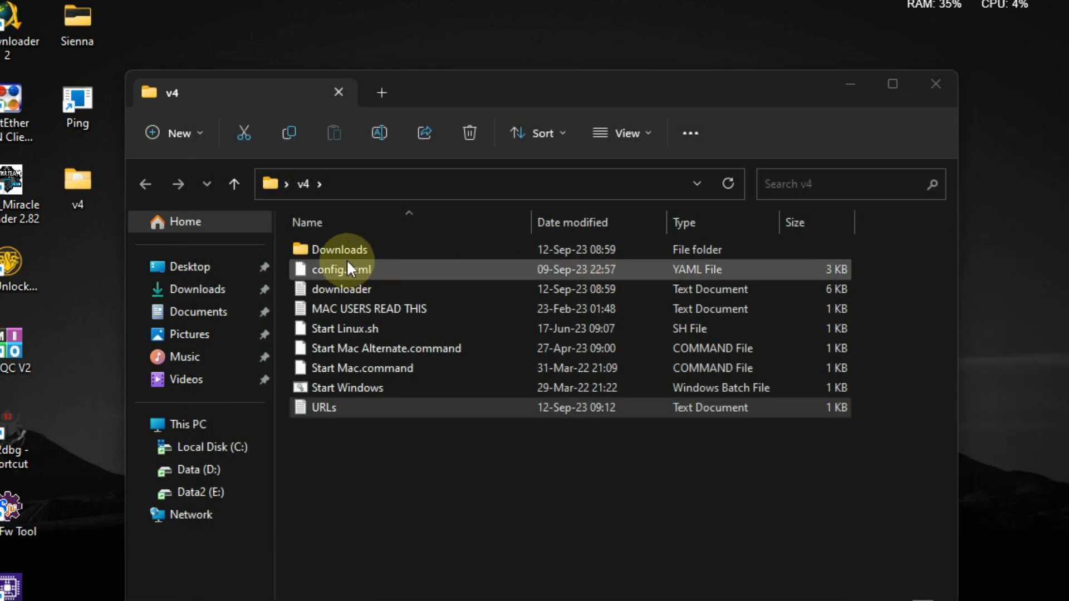
pyautogui.rightClick(339, 250)
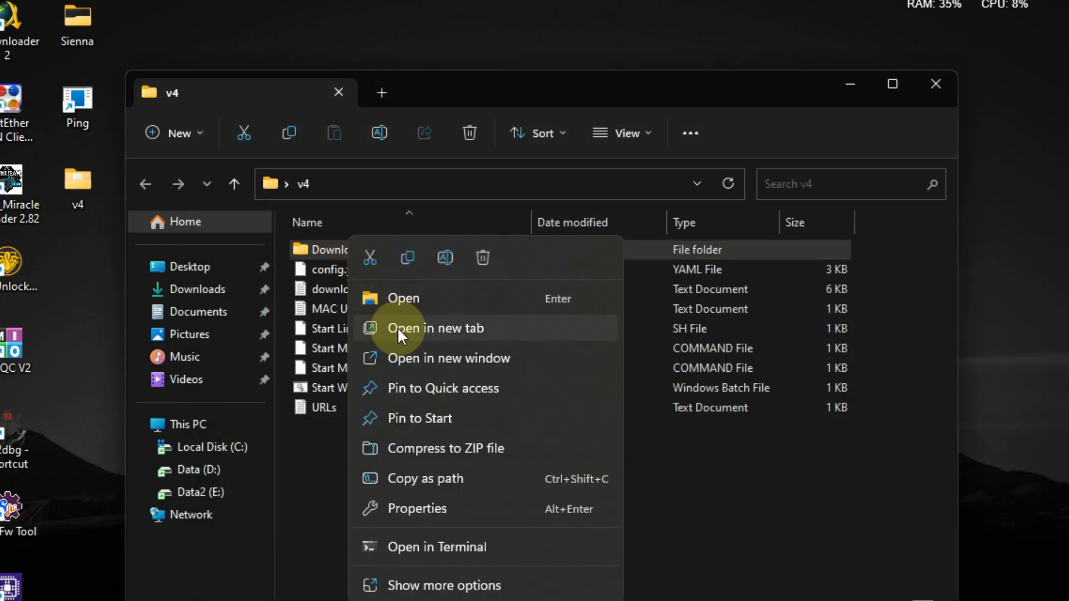
pyautogui.click(436, 328)
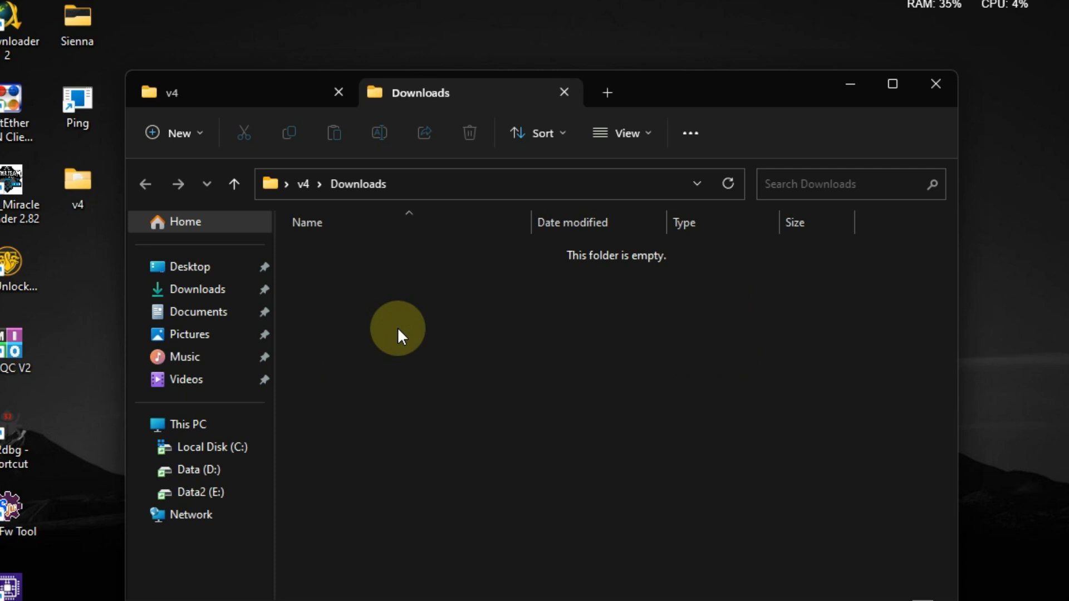
pyautogui.click(170, 92)
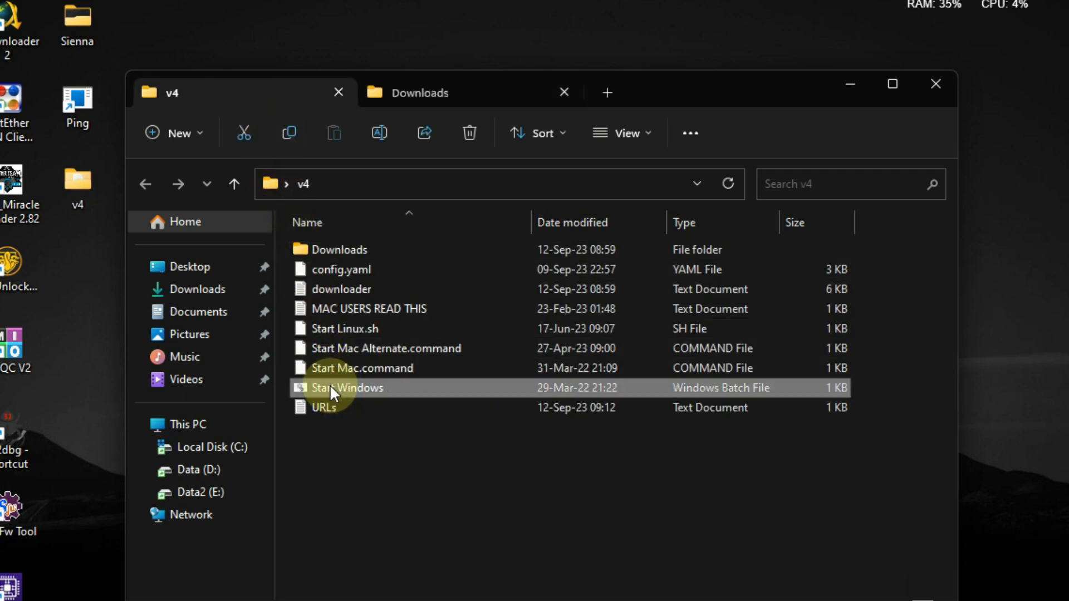
# Run Start Windows.bat and check the new coomer.party album folder in Downloads.
pyautogui.doubleClick(343, 387)
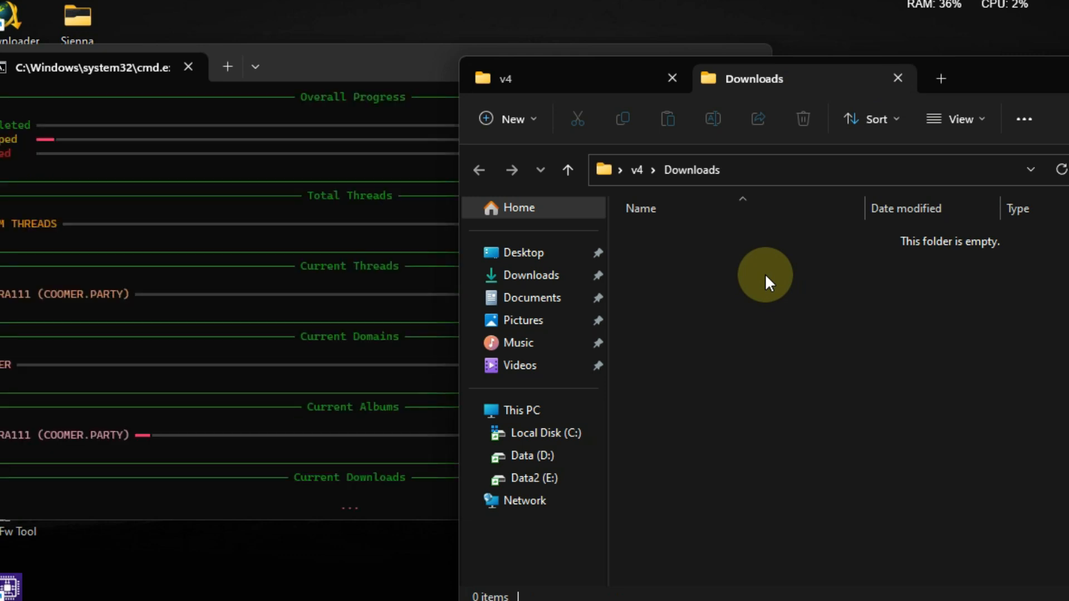
pyautogui.moveTo(453, 94)
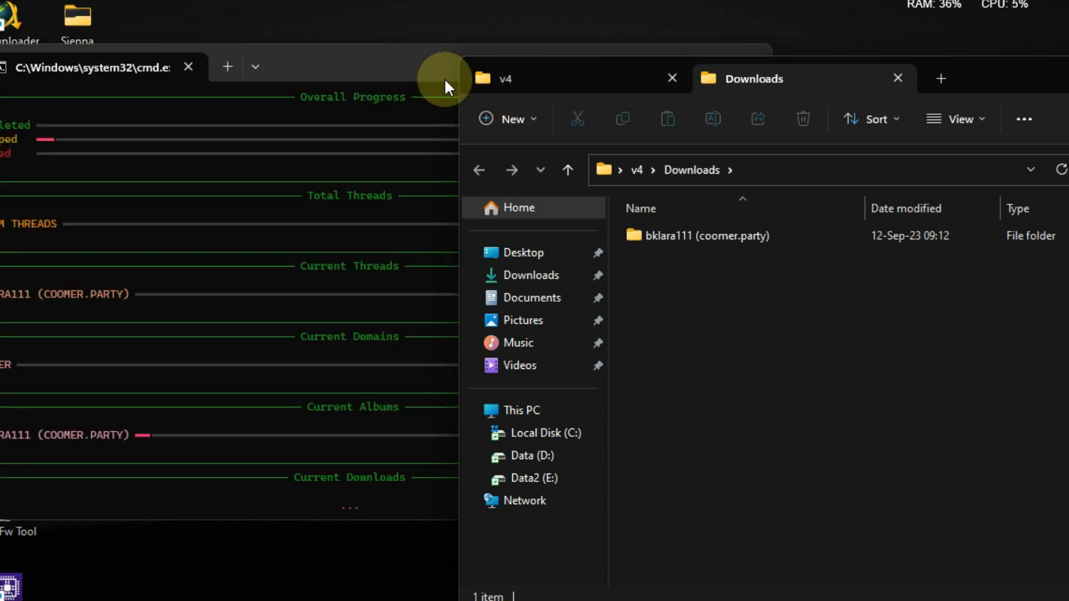
pyautogui.click(681, 235)
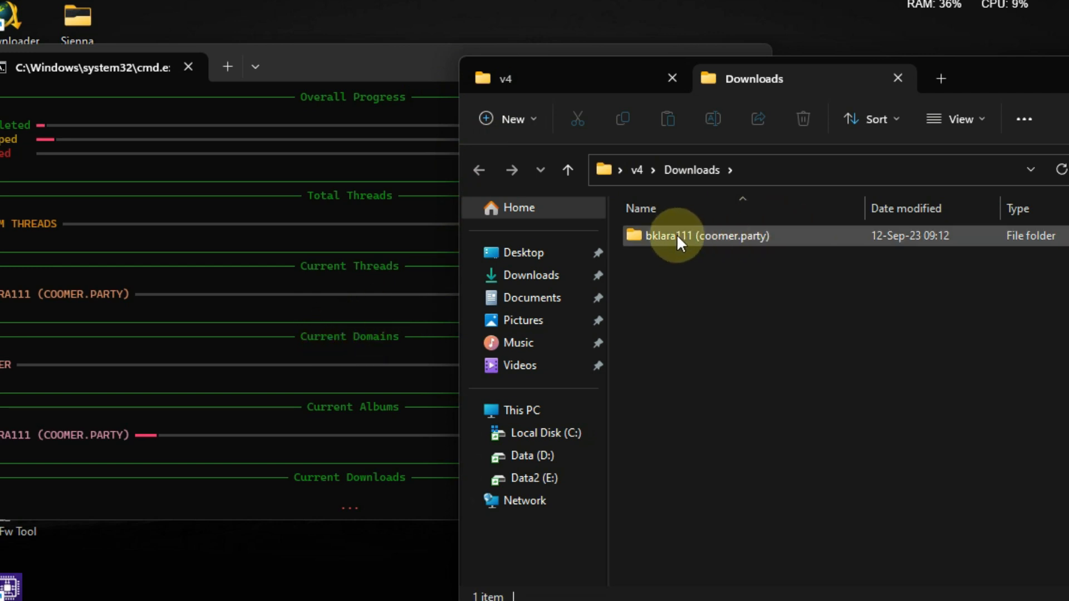
pyautogui.doubleClick(707, 235)
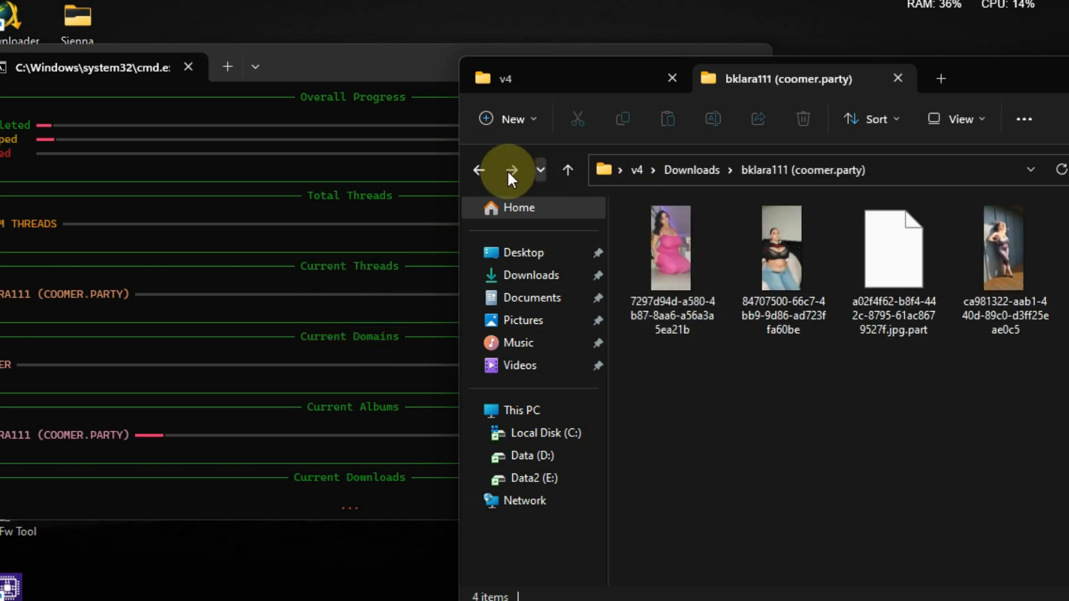
pyautogui.click(479, 169)
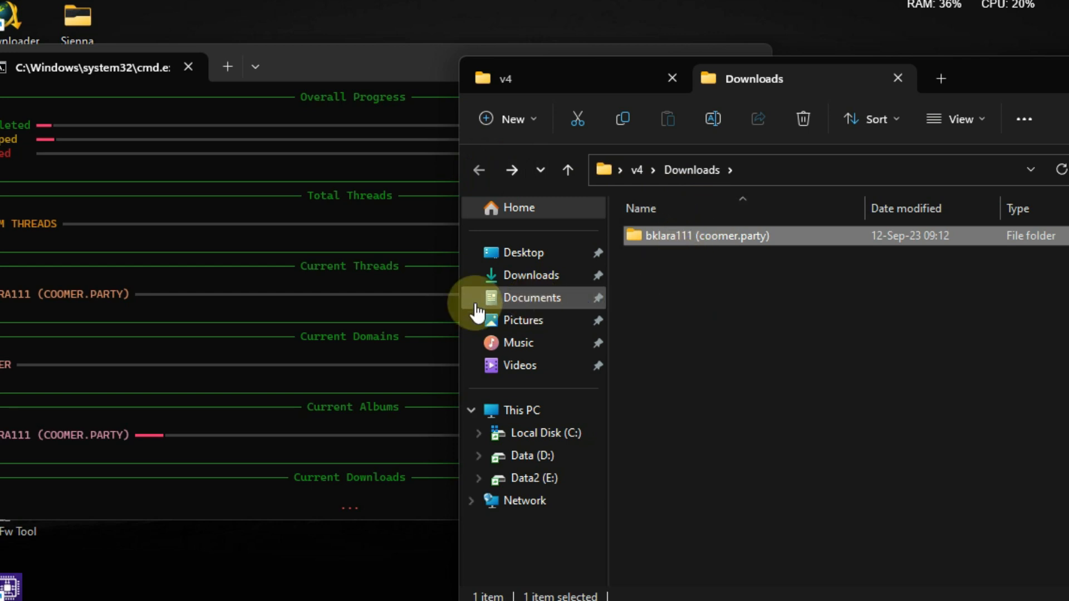